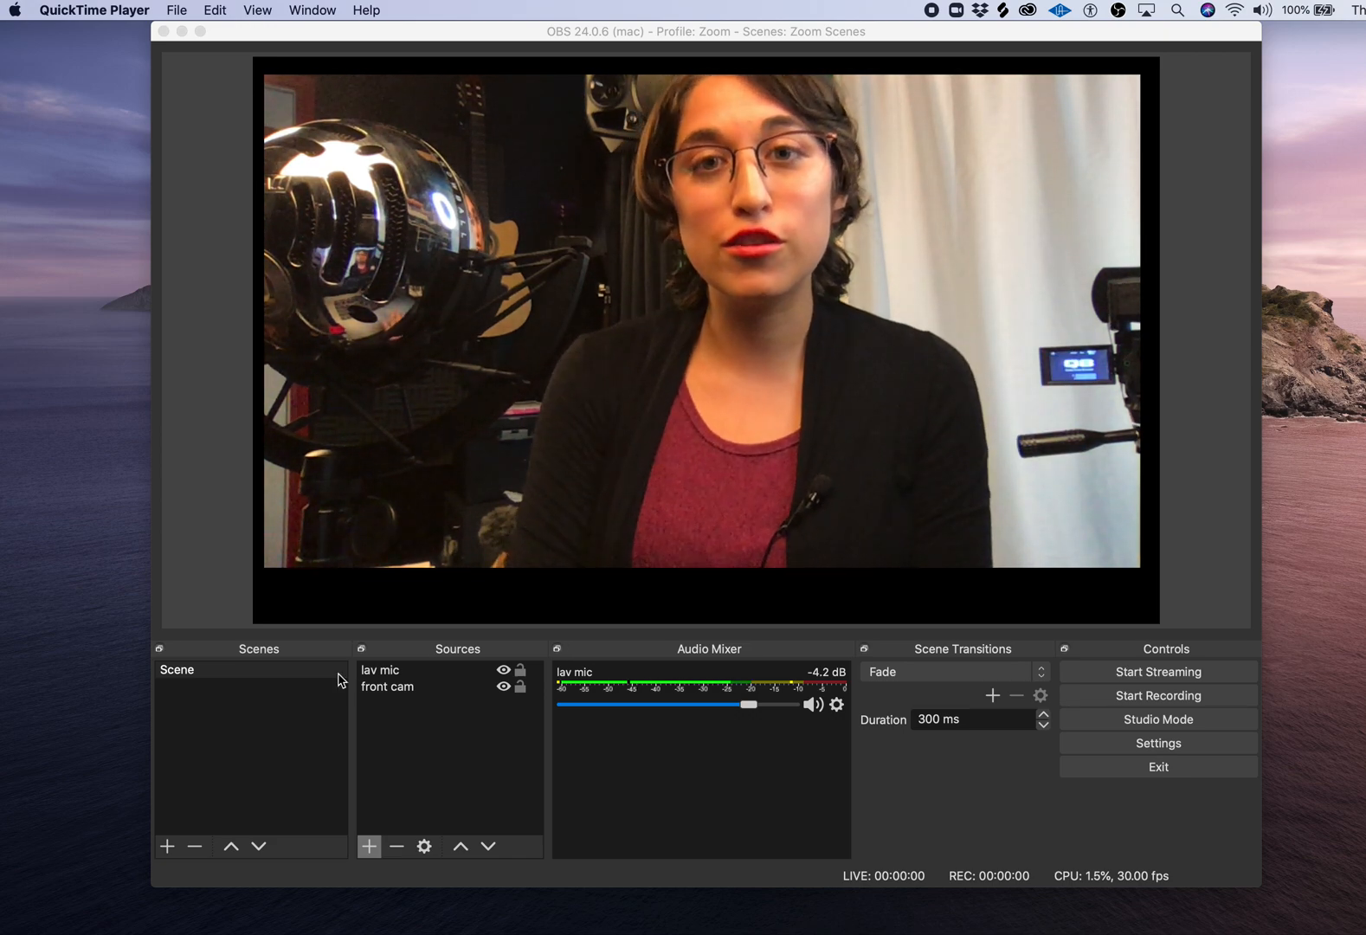
{"action": "mouse_move", "coordinate": [1270, 103]}
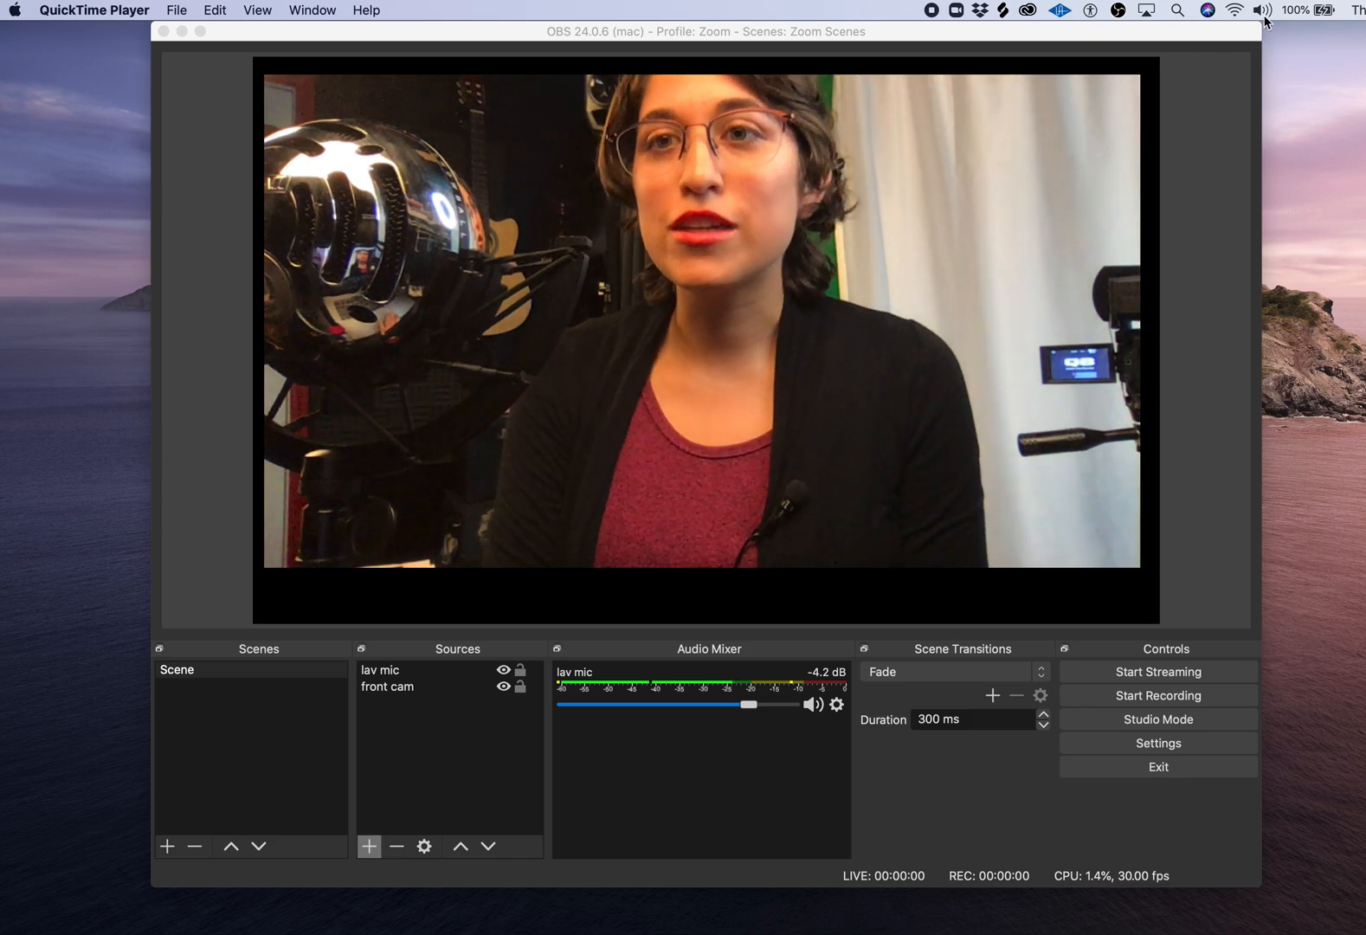
Set Blue Snowball as the macOS sound input with raised input volume, then close Sound preferences.
{"action": "left_click", "coordinate": [1261, 10]}
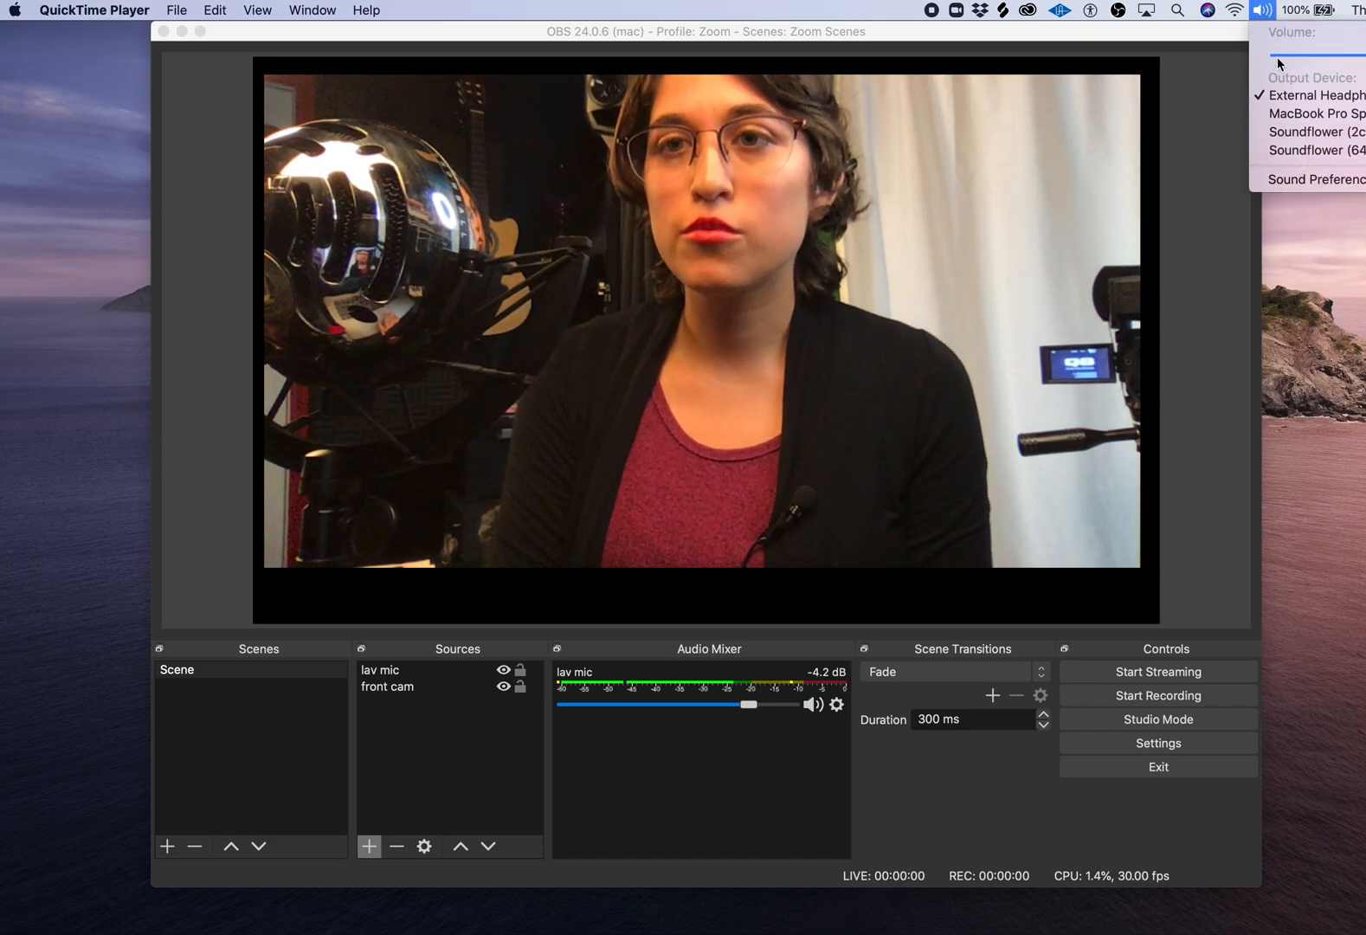
{"action": "mouse_move", "coordinate": [1320, 132]}
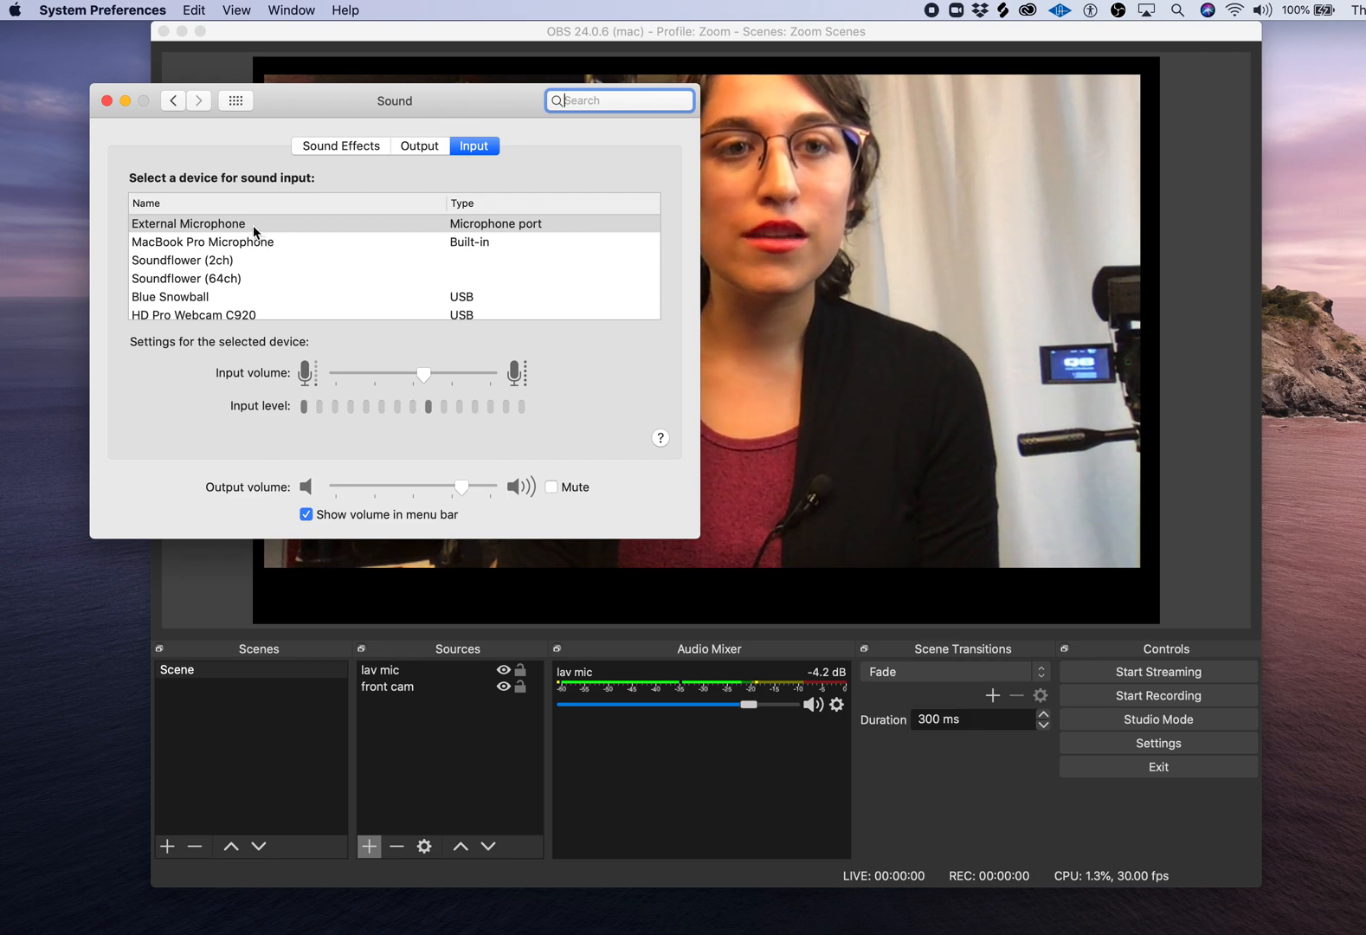
{"action": "scroll", "scroll_direction": "down", "scroll_amount": 3}
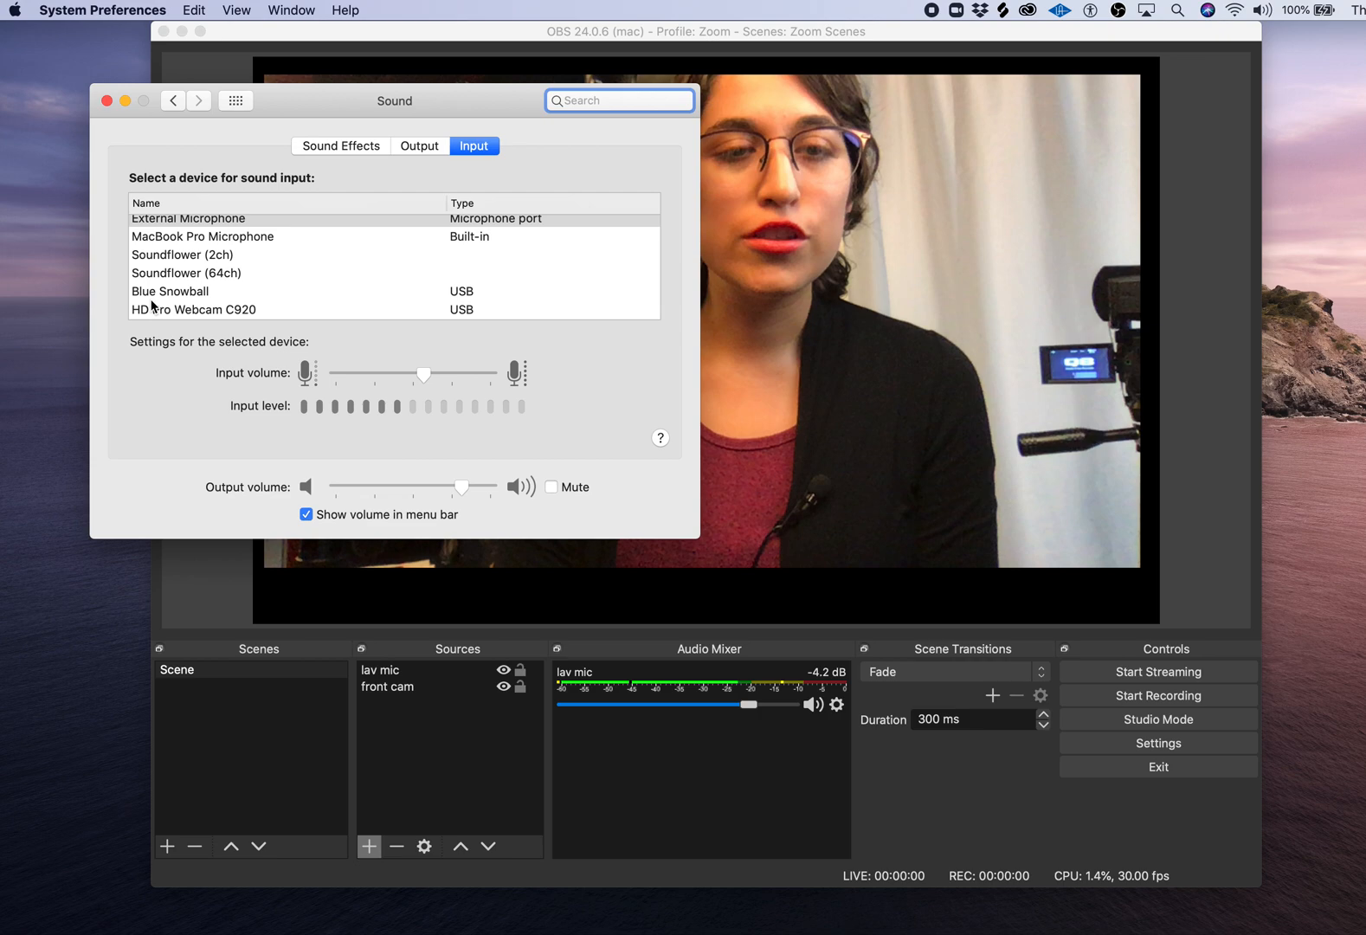
{"action": "left_click", "coordinate": [170, 291]}
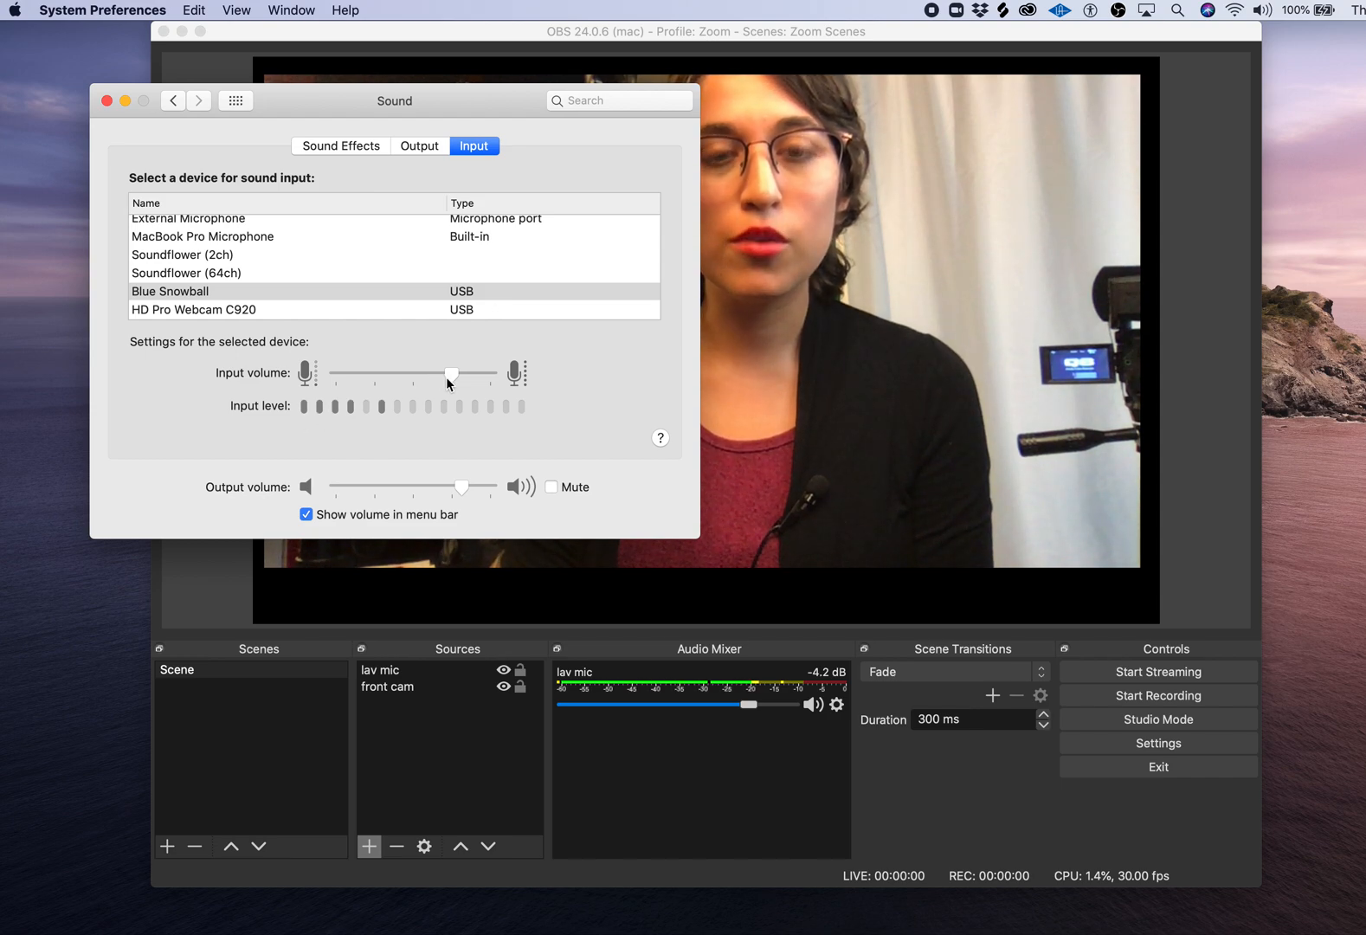
{"action": "left_click", "coordinate": [170, 291]}
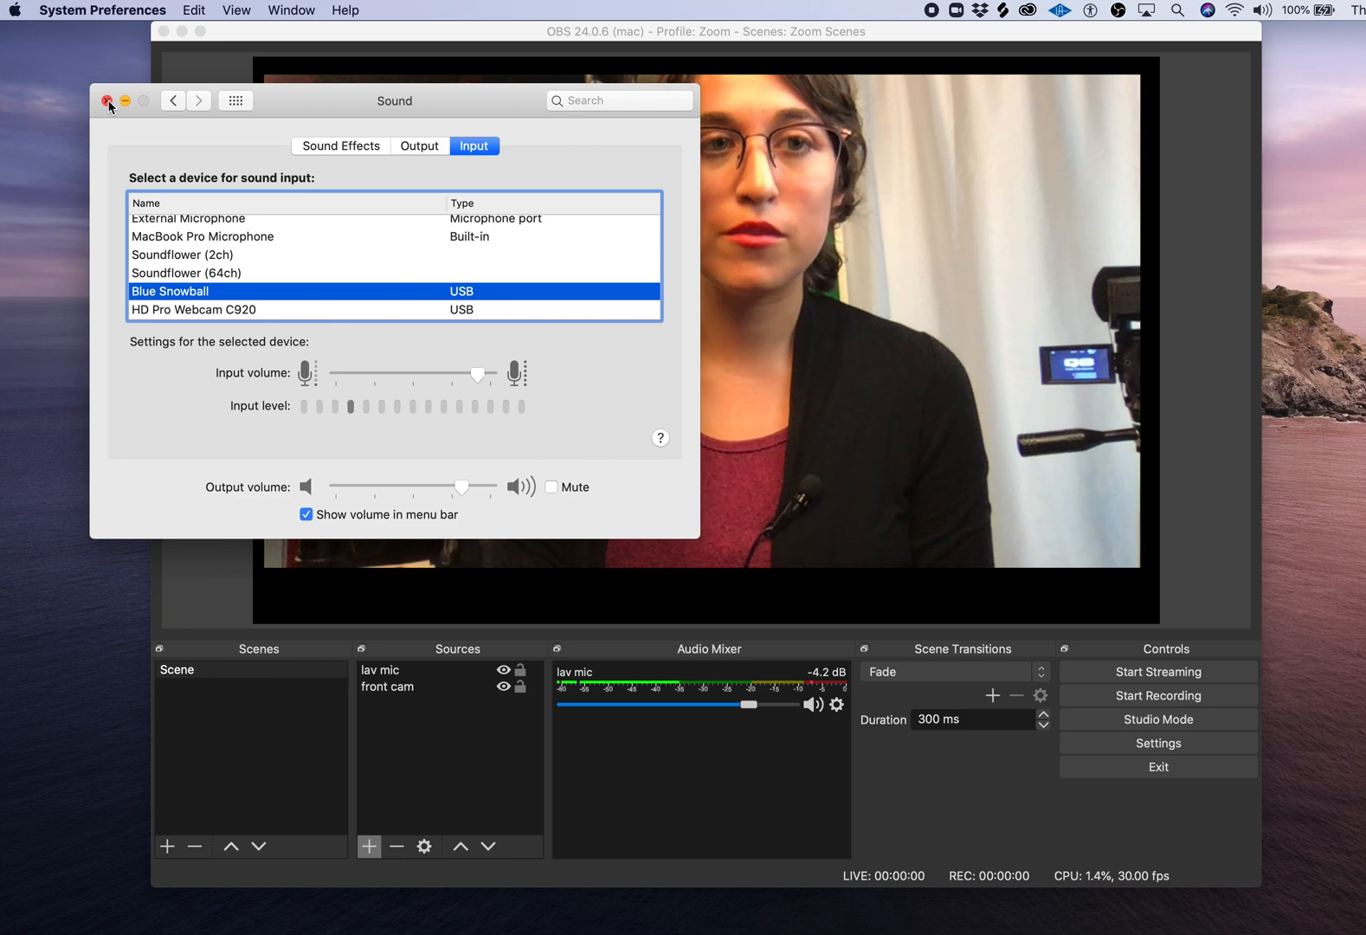
{"action": "left_click", "coordinate": [108, 101]}
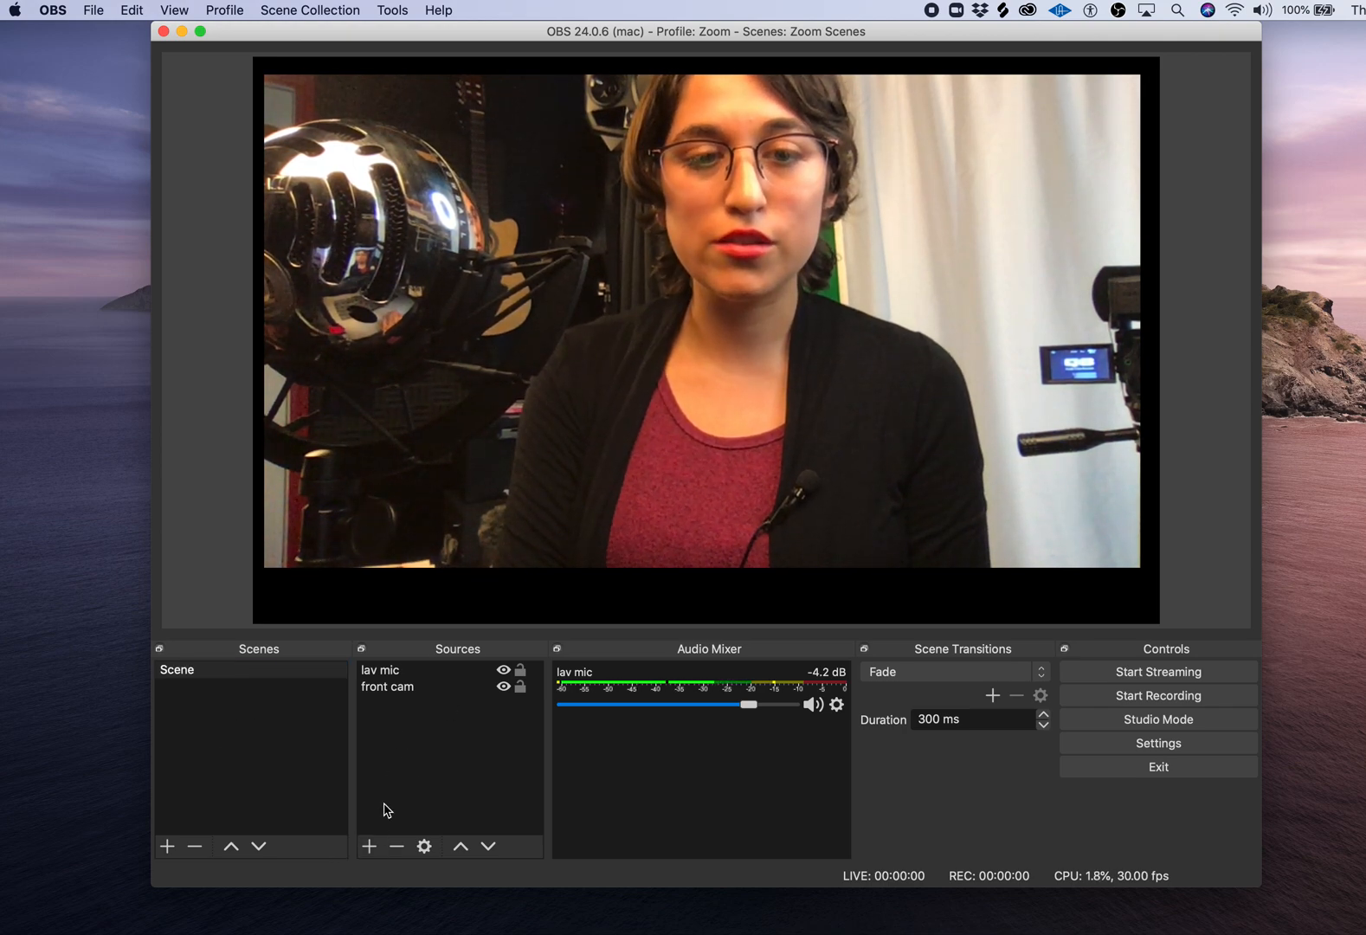
Add an Audio Input Capture source named 'USB Blue snowball' using the Blue Snowball device.
{"action": "left_click", "coordinate": [368, 845]}
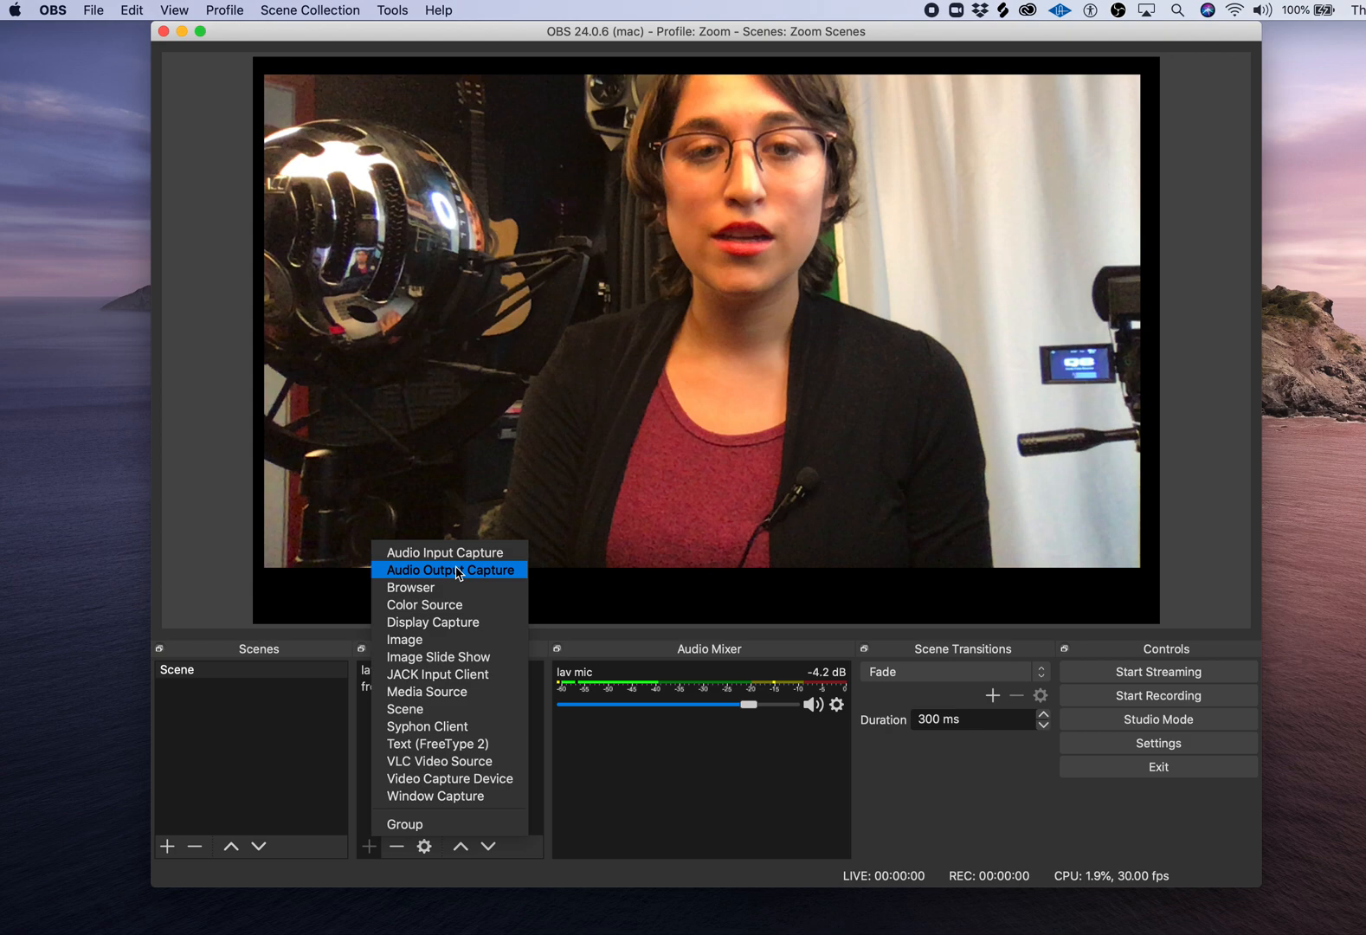
{"action": "left_click", "coordinate": [448, 570]}
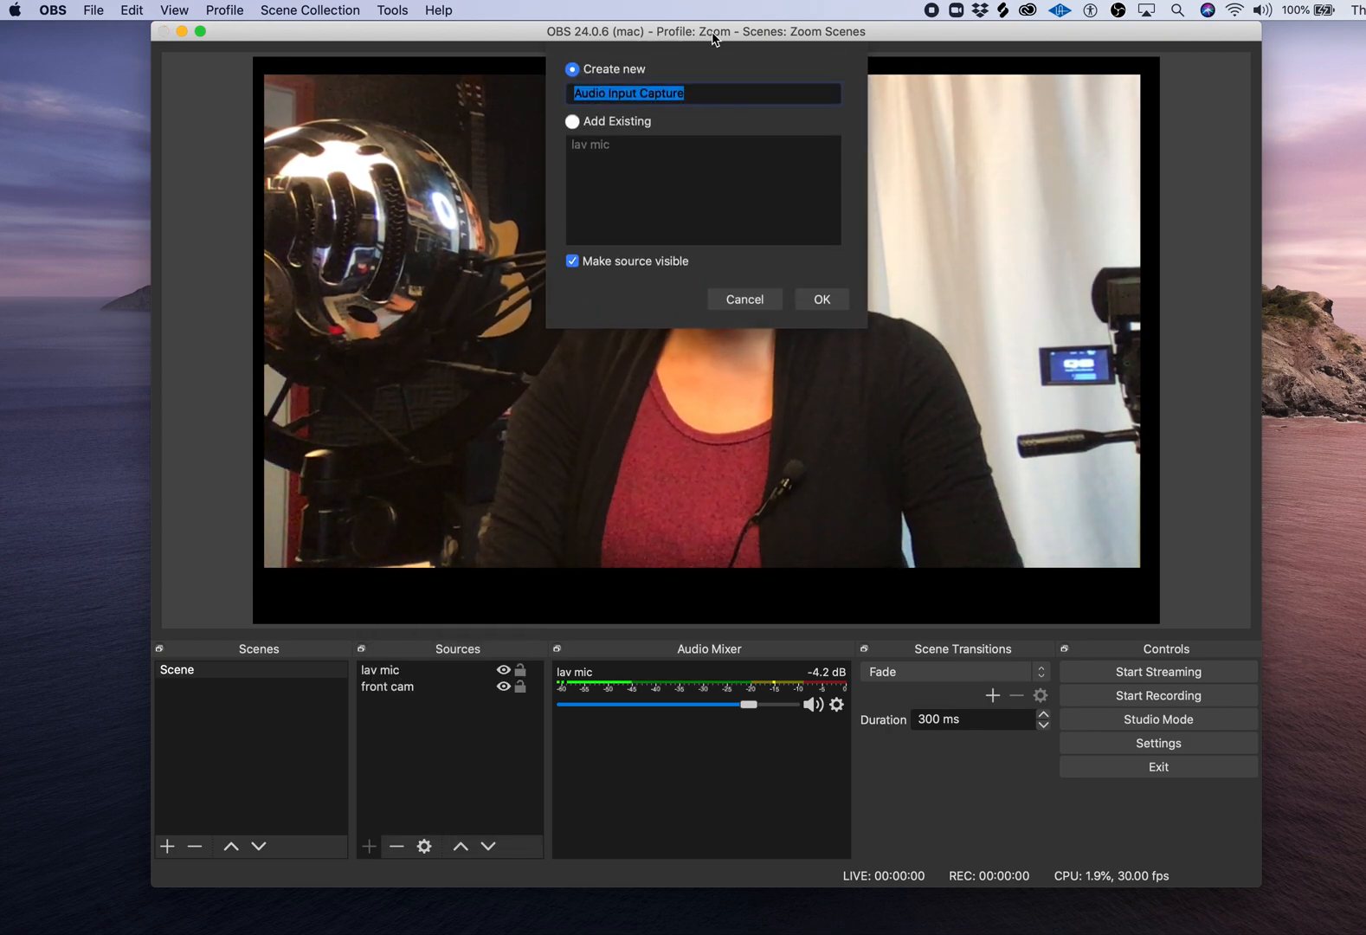
{"action": "type", "text": "USB BLue"}
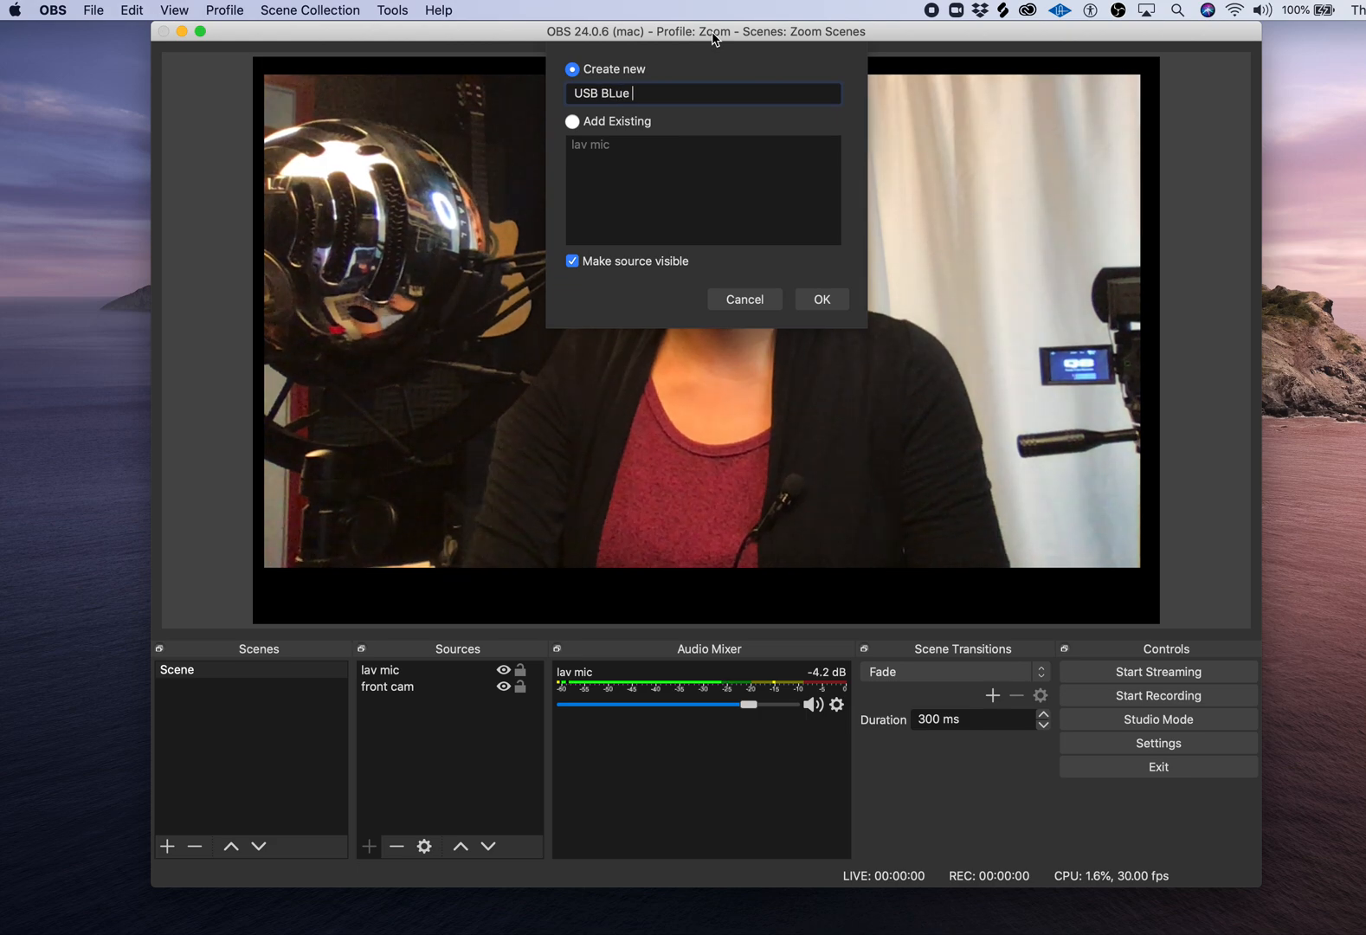
{"action": "type", "text": "snow"}
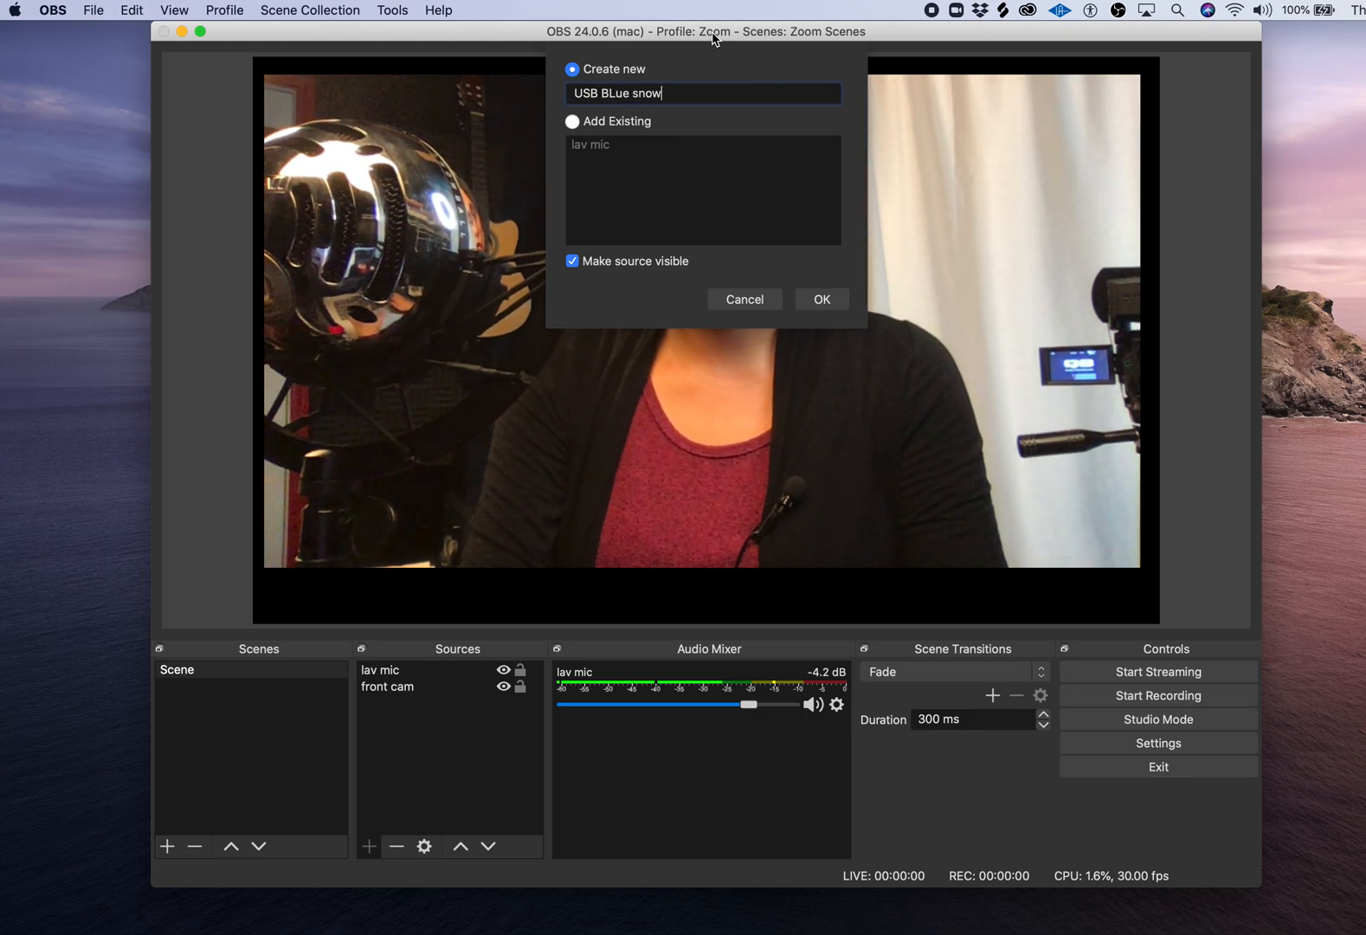
{"action": "type", "text": "ball"}
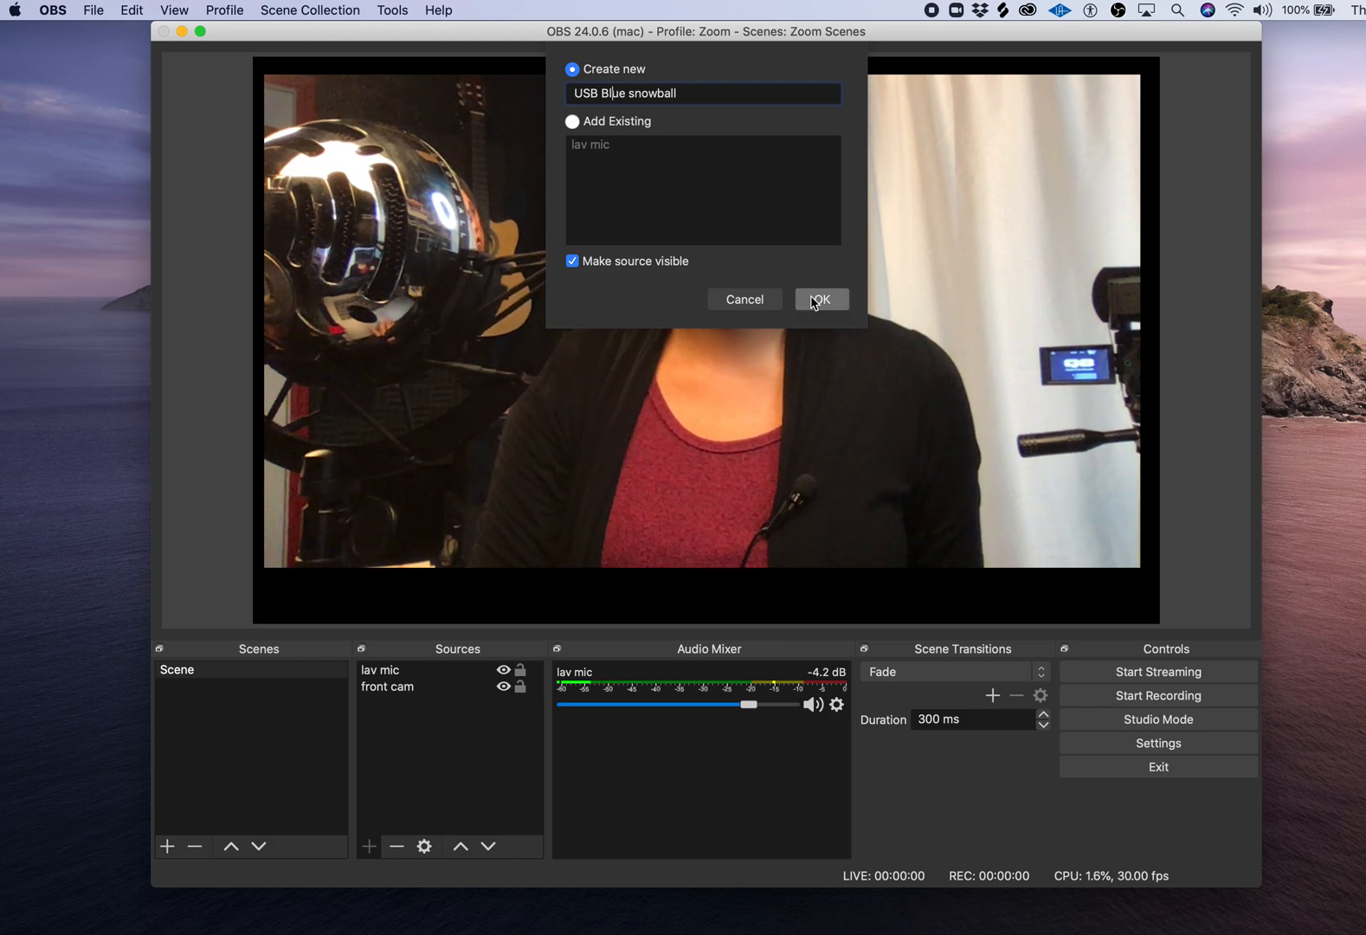
{"action": "left_click", "coordinate": [820, 298]}
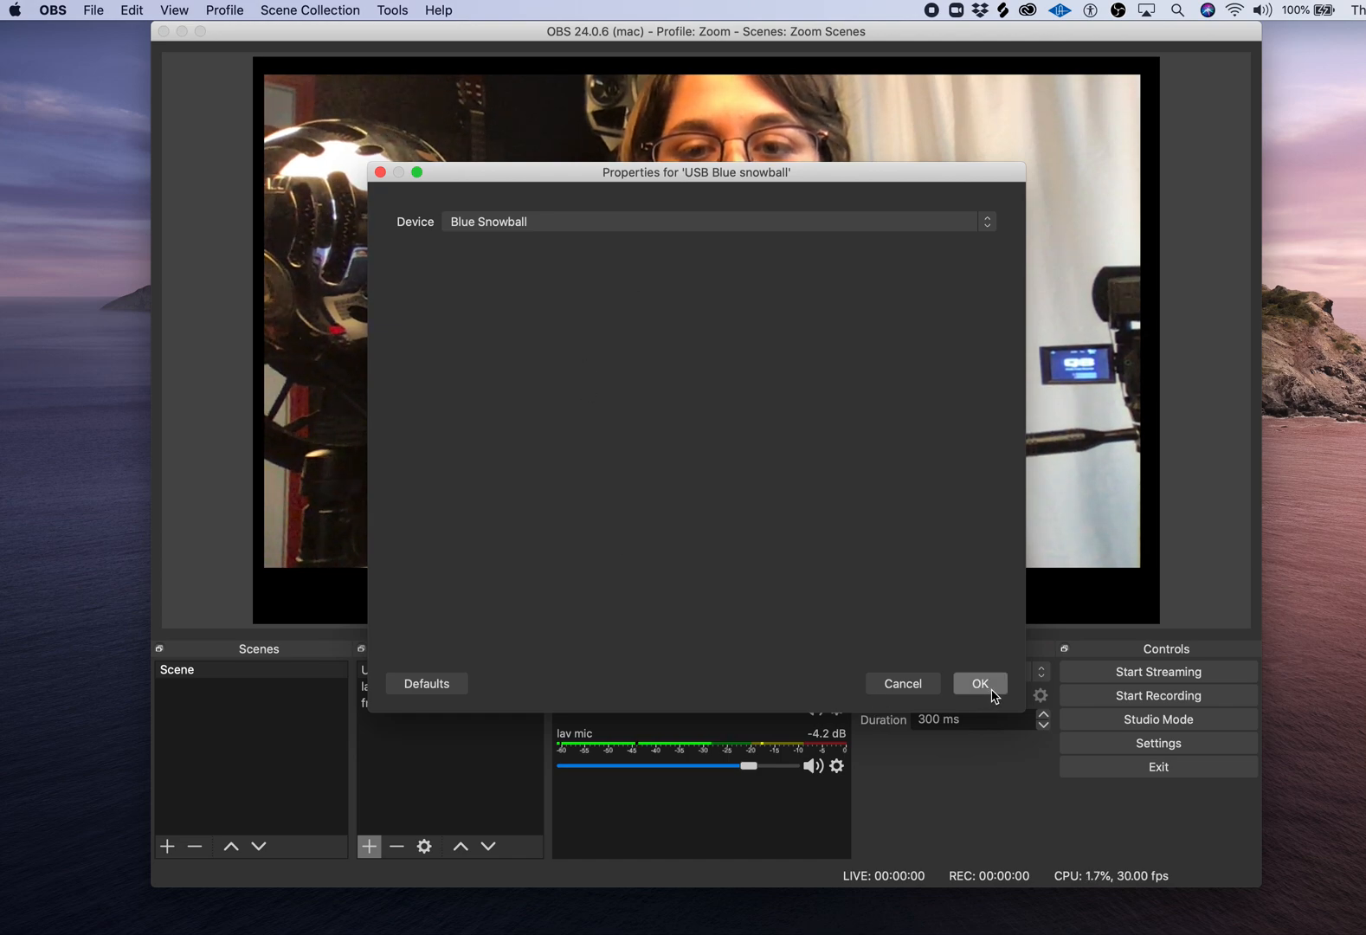
{"action": "left_click", "coordinate": [979, 683]}
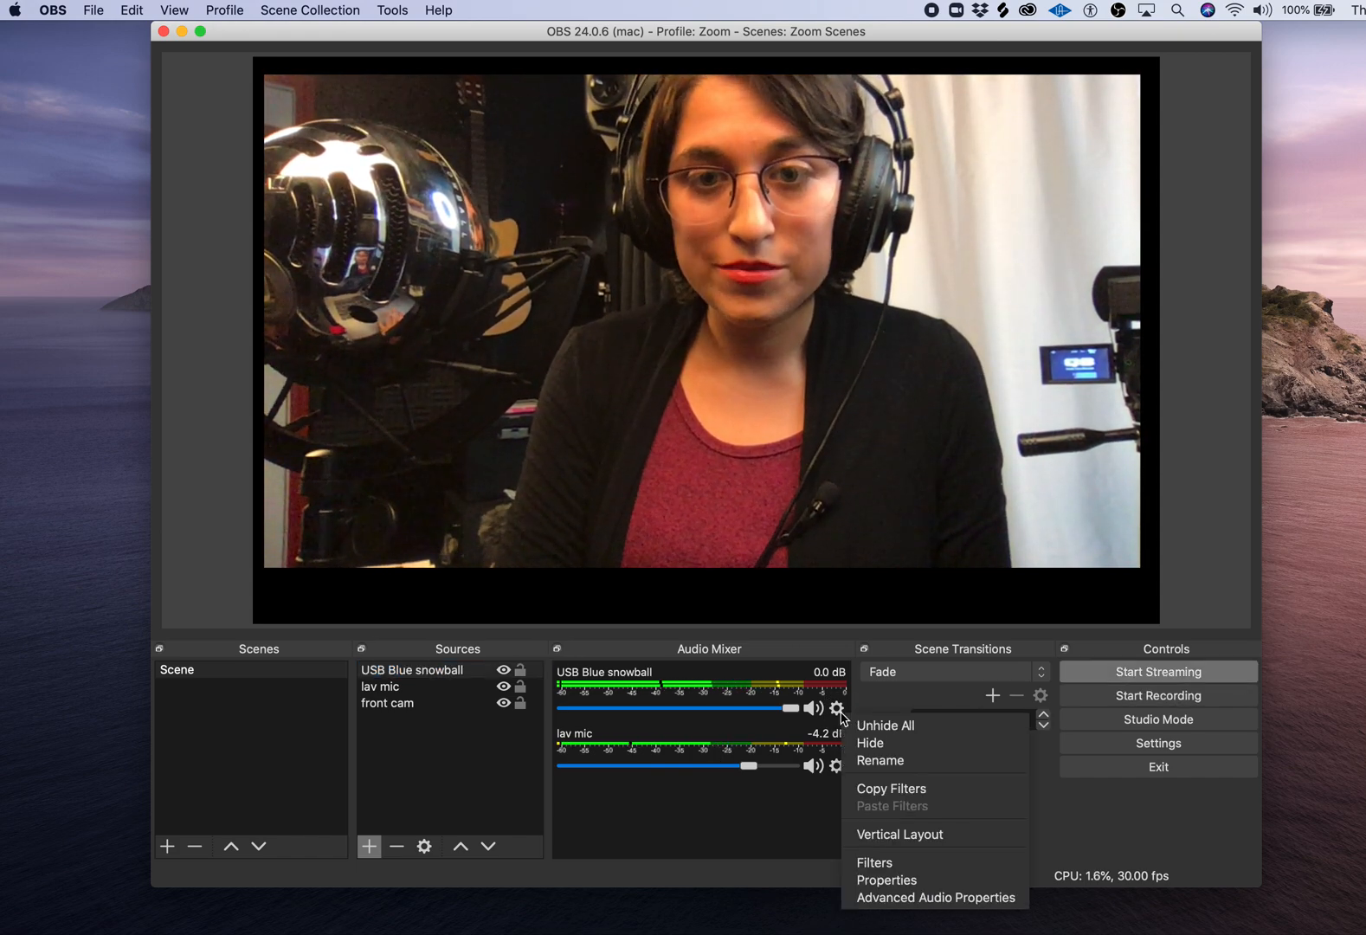
Open Advanced Audio Properties from the USB Blue snowball mixer gear icon.
{"action": "left_click", "coordinate": [935, 898]}
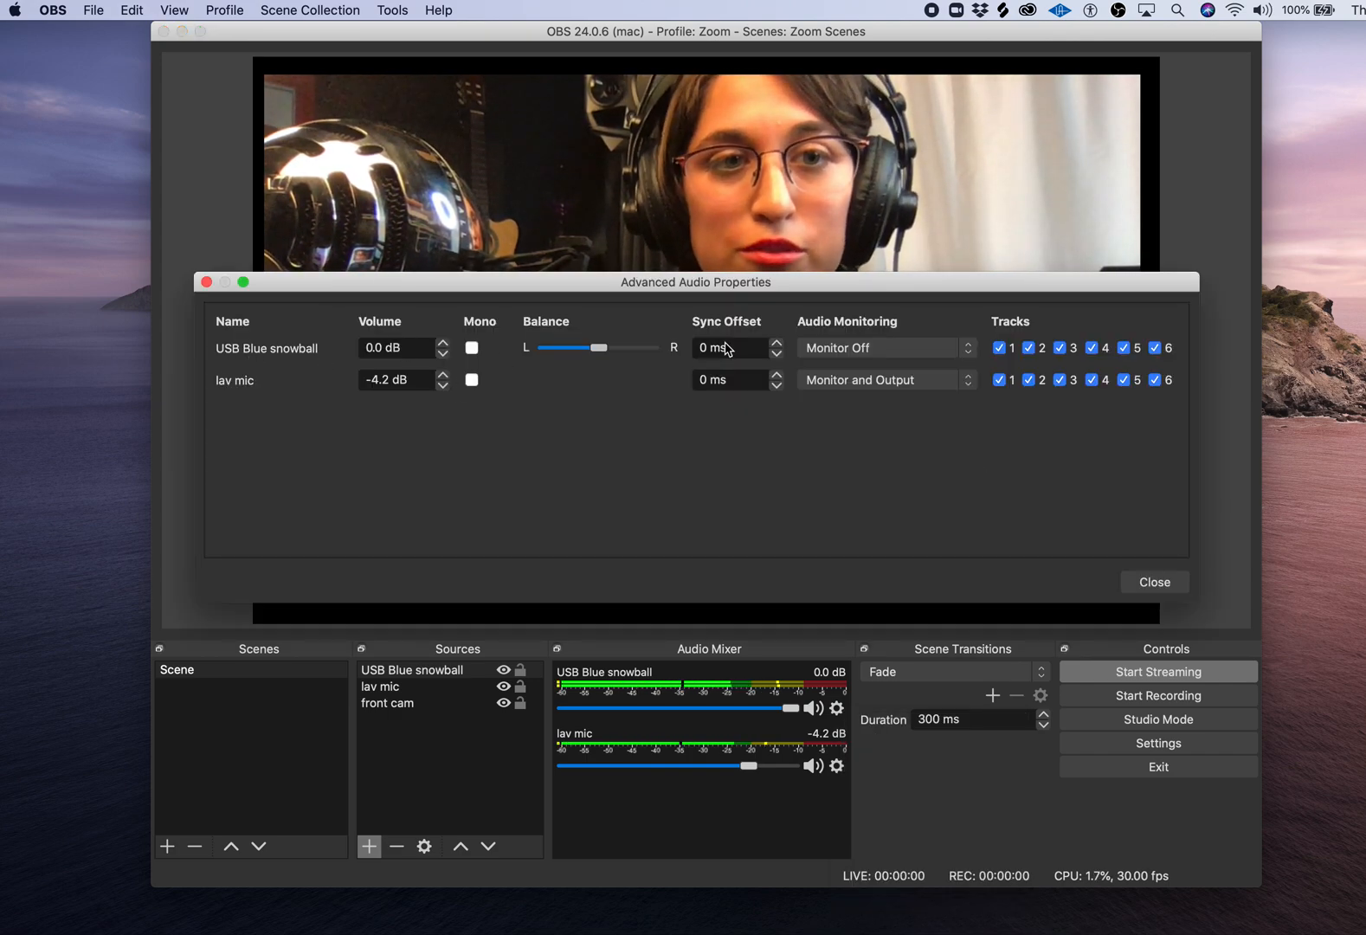
Set USB Blue snowball monitoring to Monitor and Output and lav mic to Monitor Off.
{"action": "left_click", "coordinate": [879, 348]}
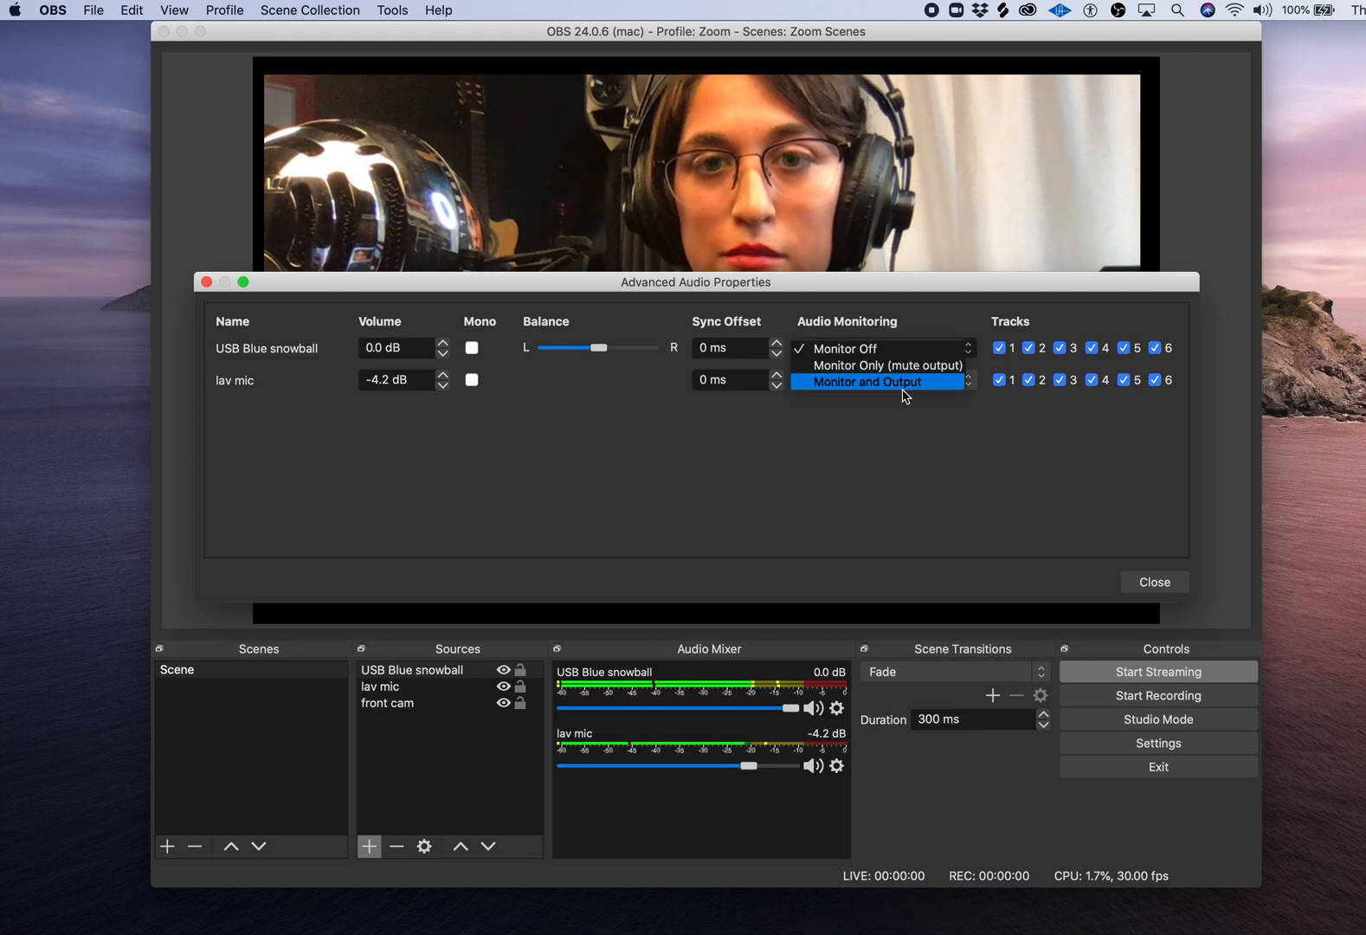
{"action": "left_click", "coordinate": [865, 381]}
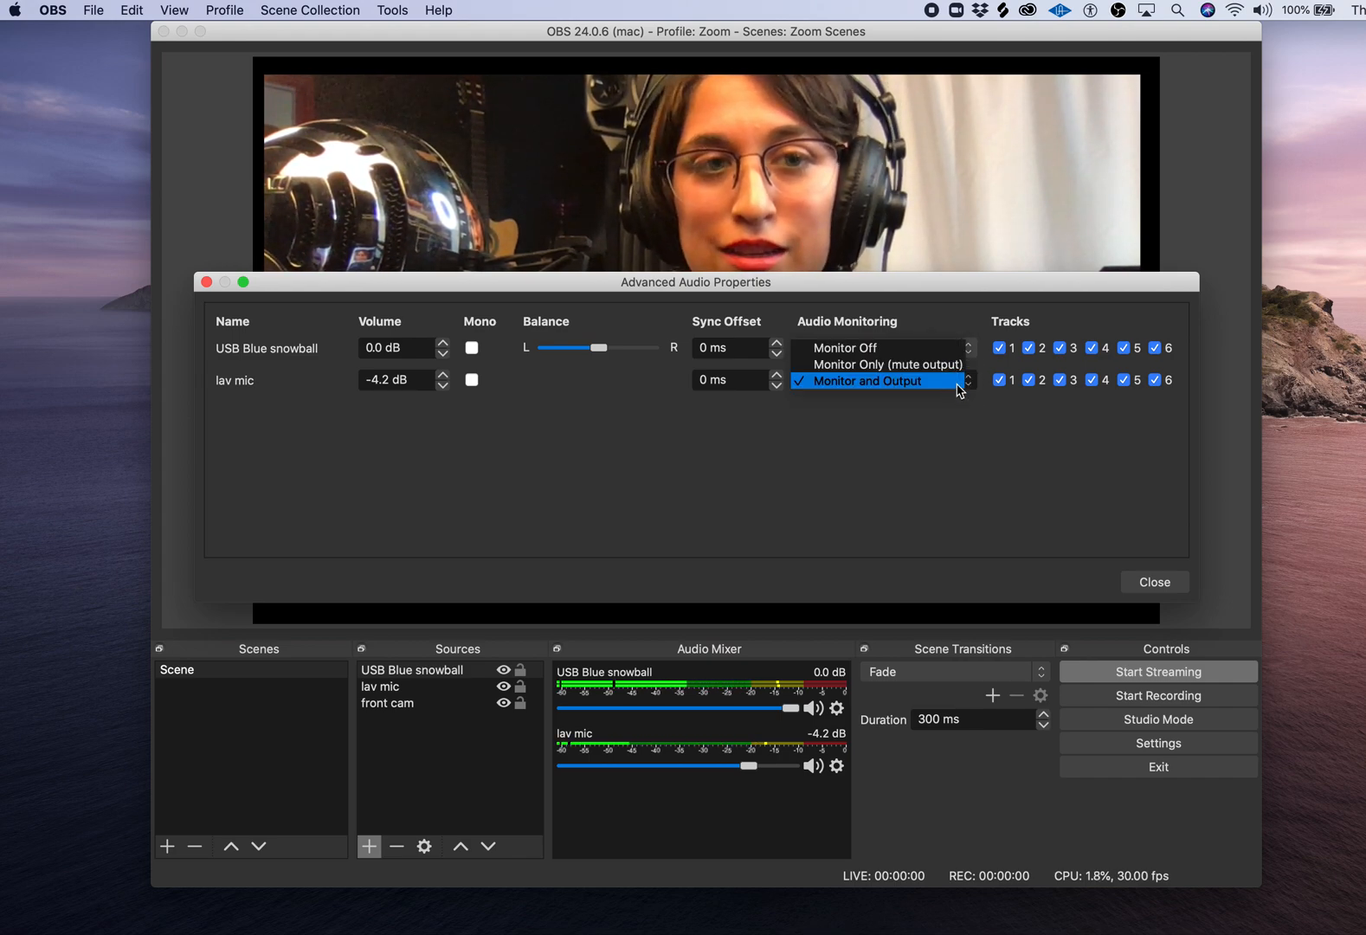
{"action": "left_click", "coordinate": [878, 381]}
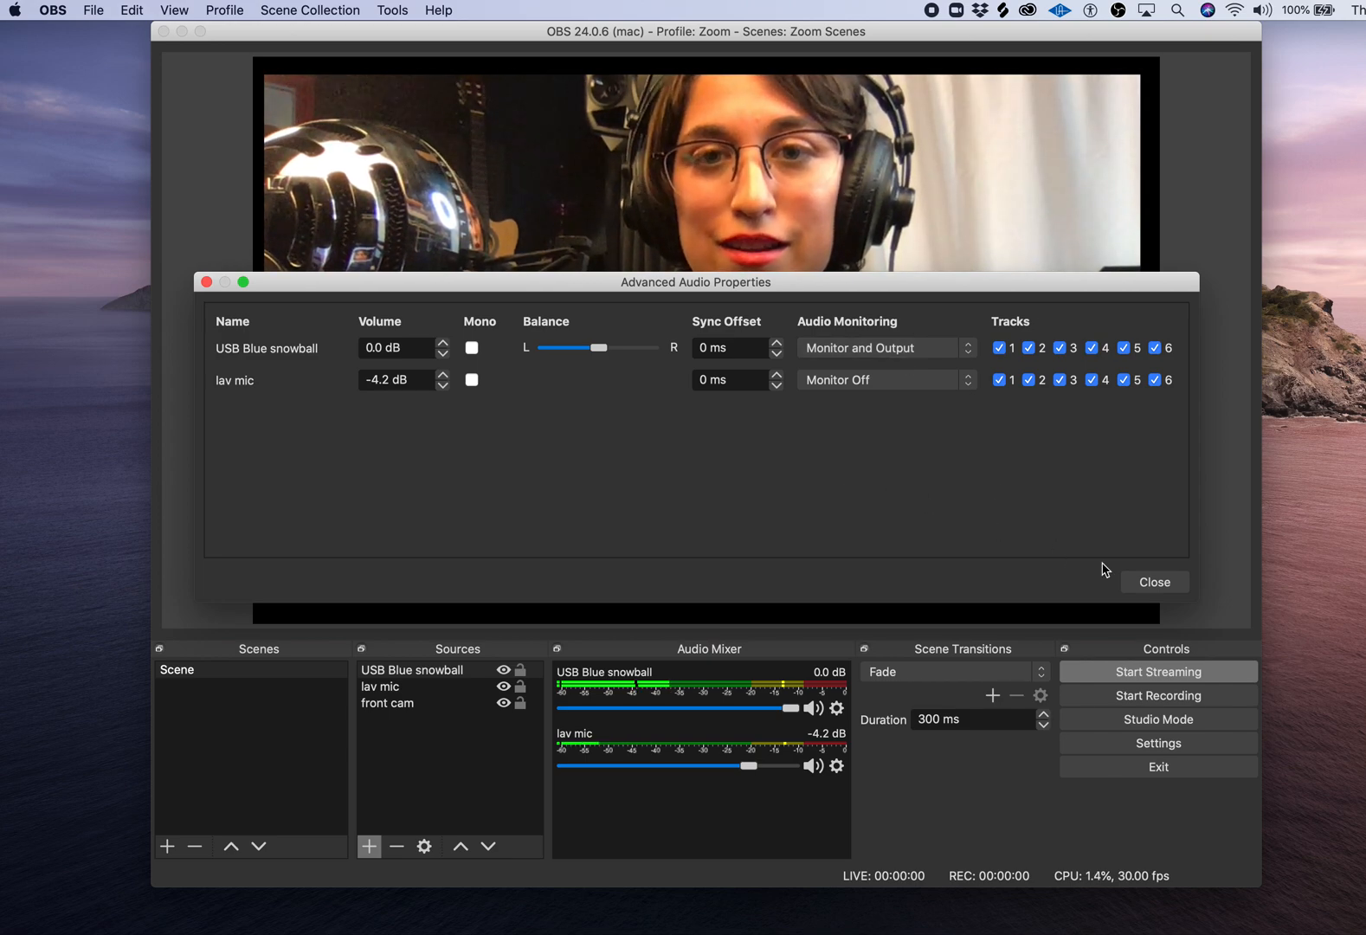
Close the Advanced Audio Properties window.
{"action": "left_click", "coordinate": [1153, 582]}
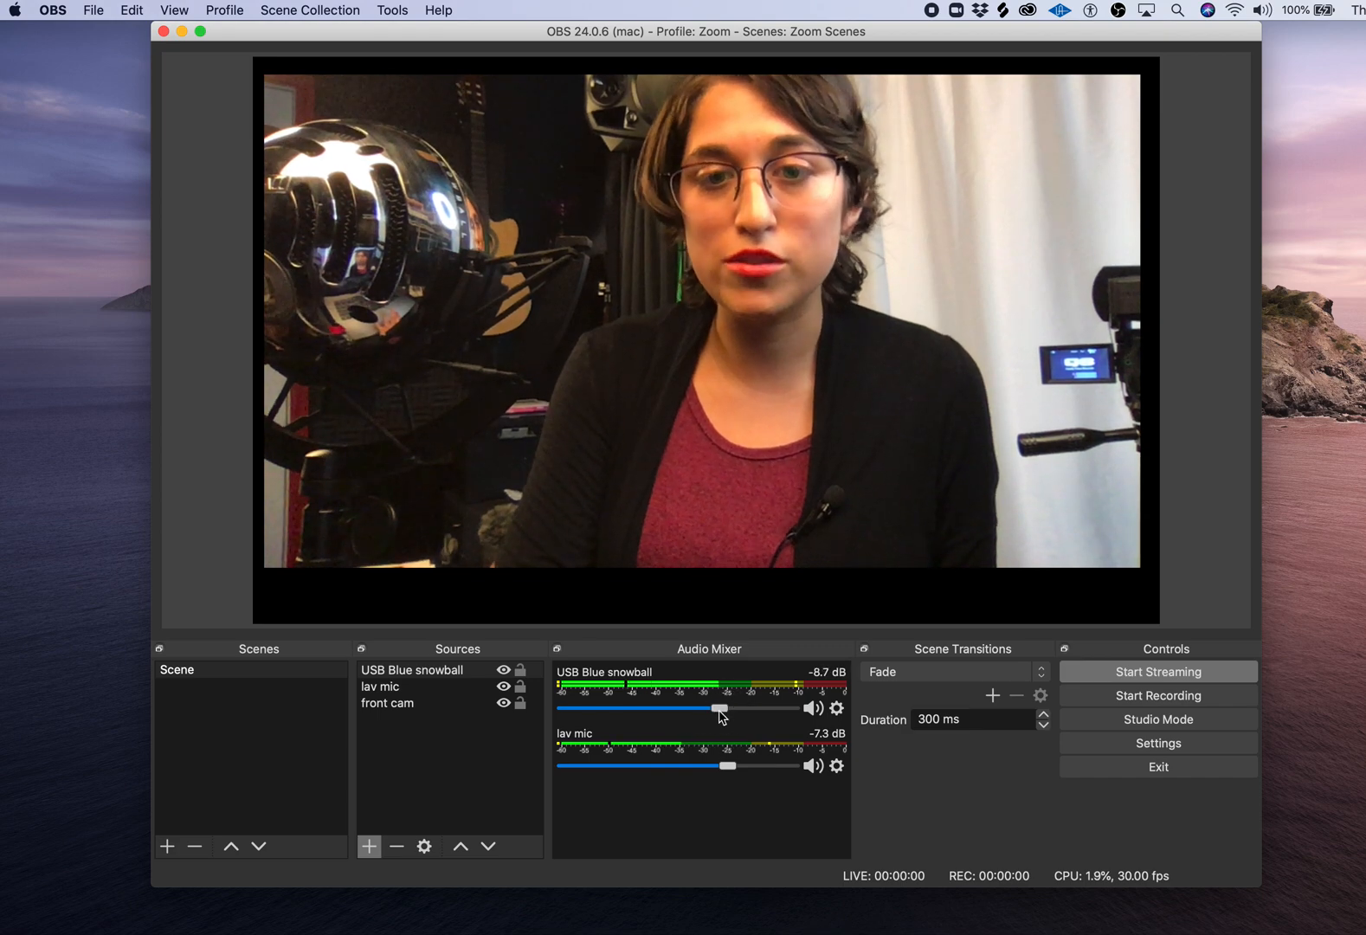
{"action": "left_click", "coordinate": [814, 707]}
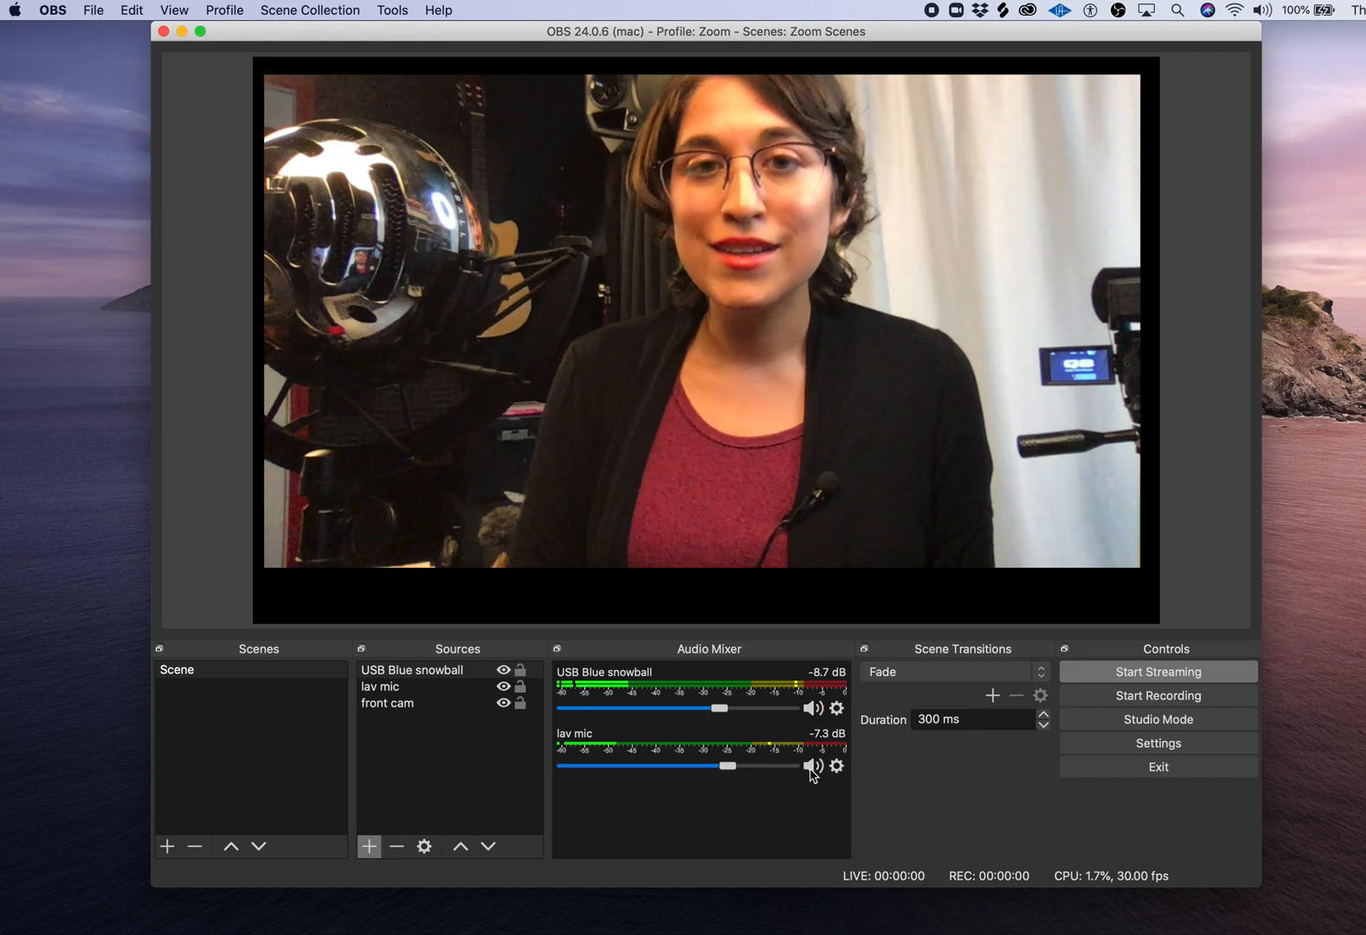
{"action": "mouse_move", "coordinate": [1114, 786]}
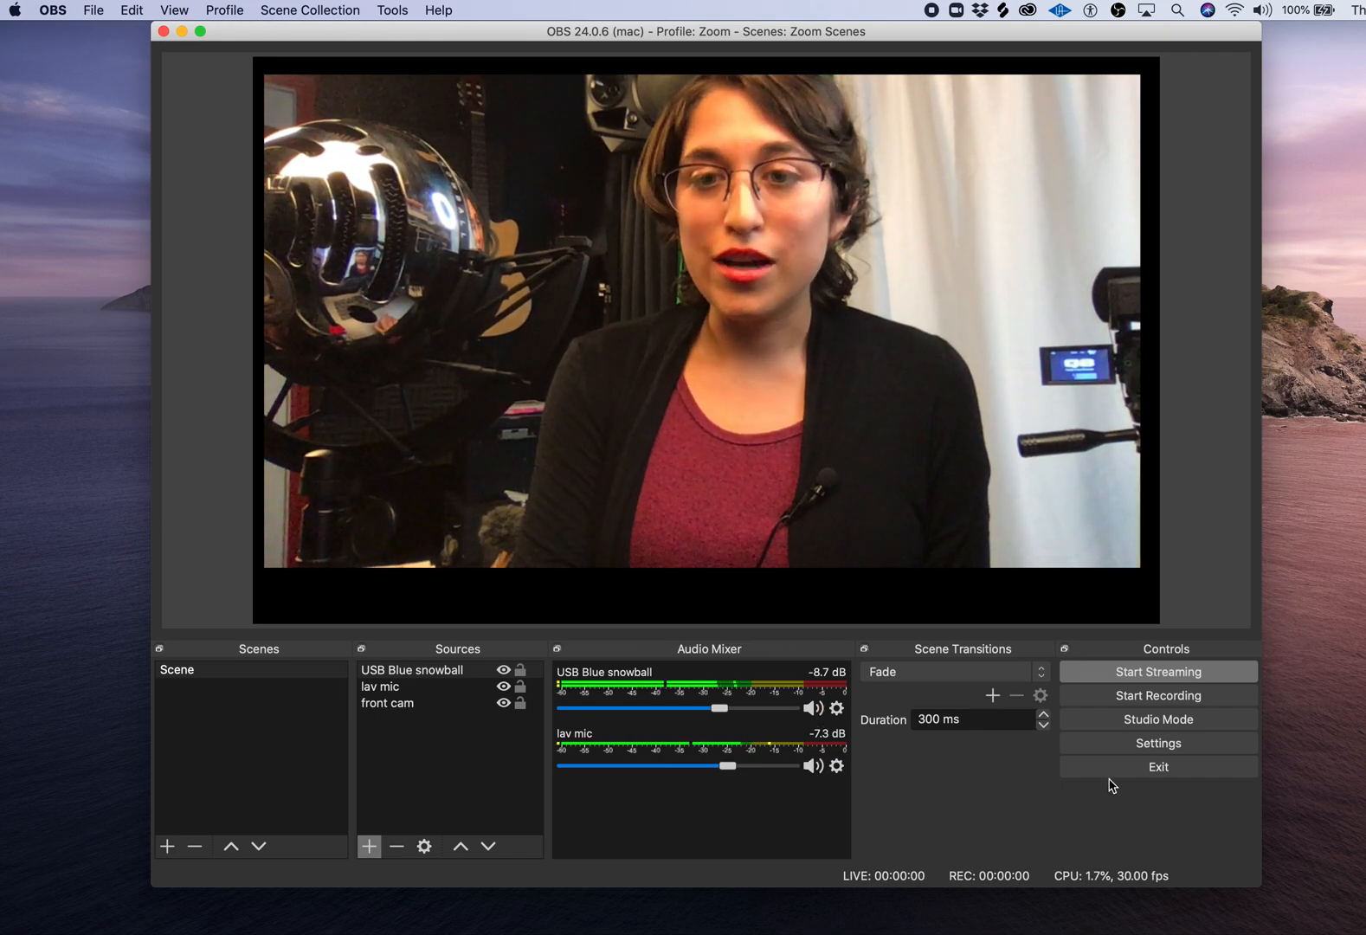